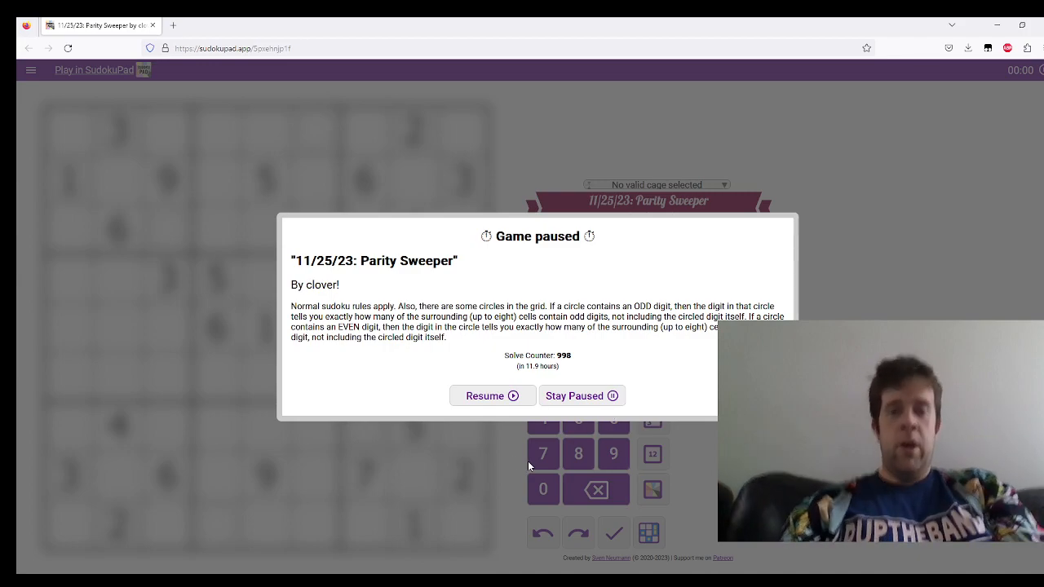
- Resume the paused Parity Sweeper puzzle from the Game paused dialog
left_click(484, 397)
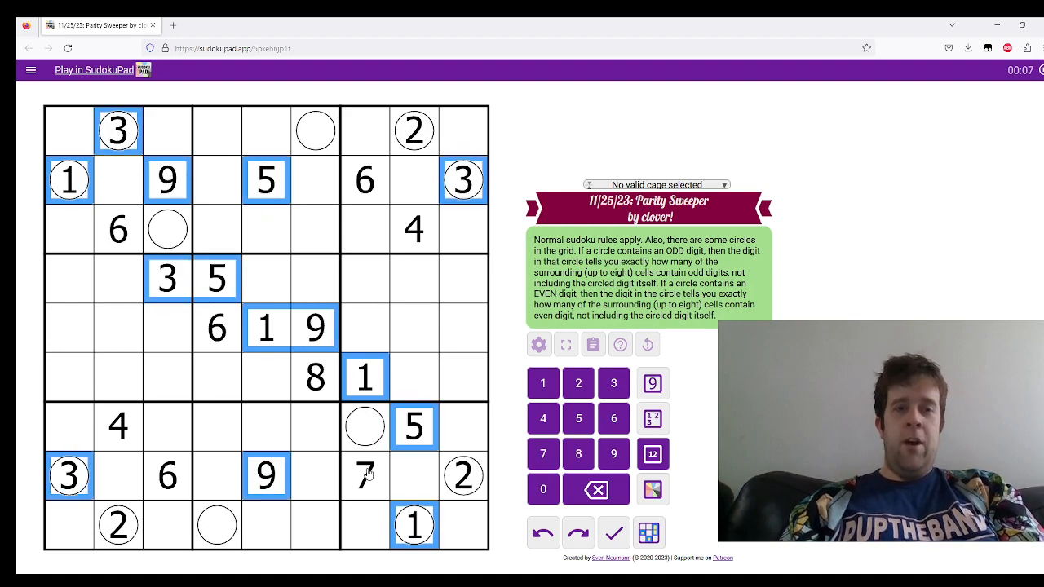
- In colour mode, shade the even cells around the circled 1 and the cell beside the circled 3
left_click(652, 489)
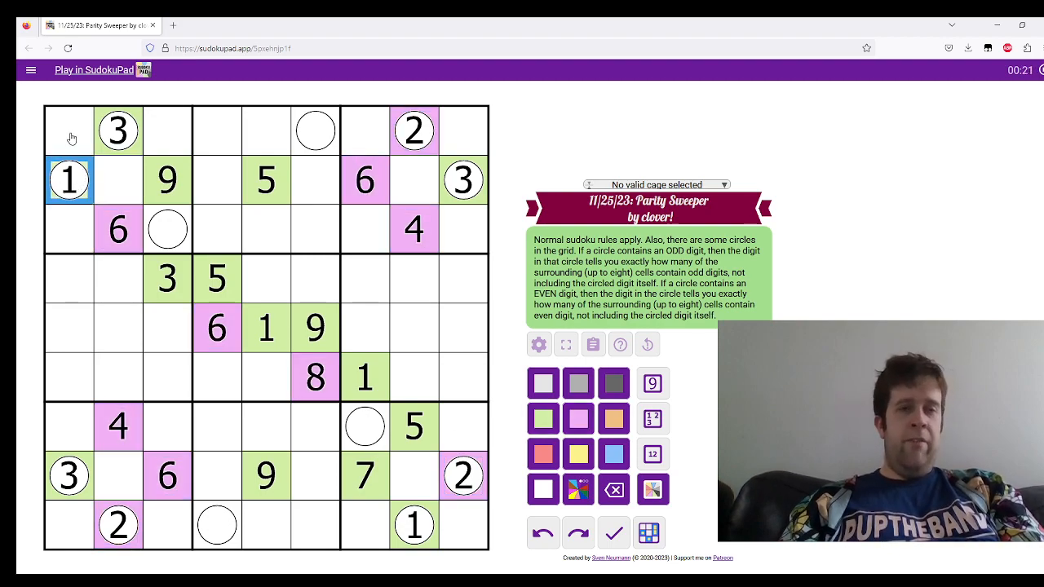
left_click(118, 131)
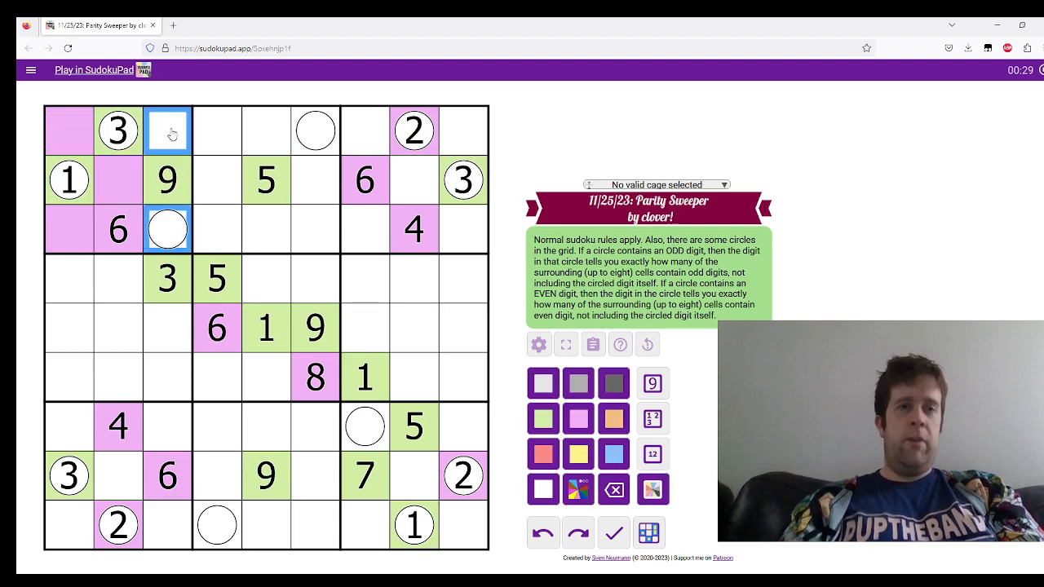
left_click(167, 130)
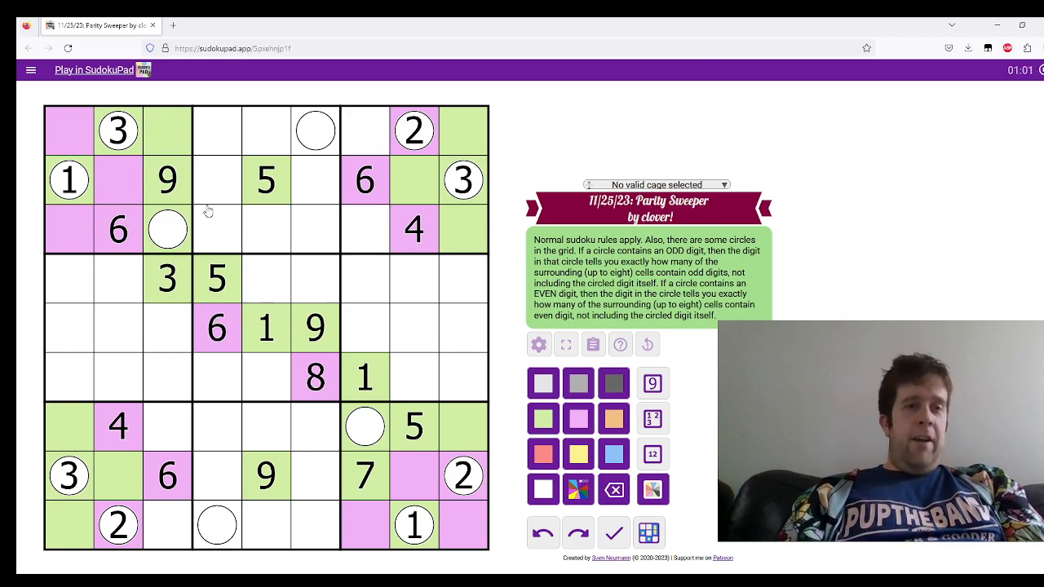
mouse_move(35, 261)
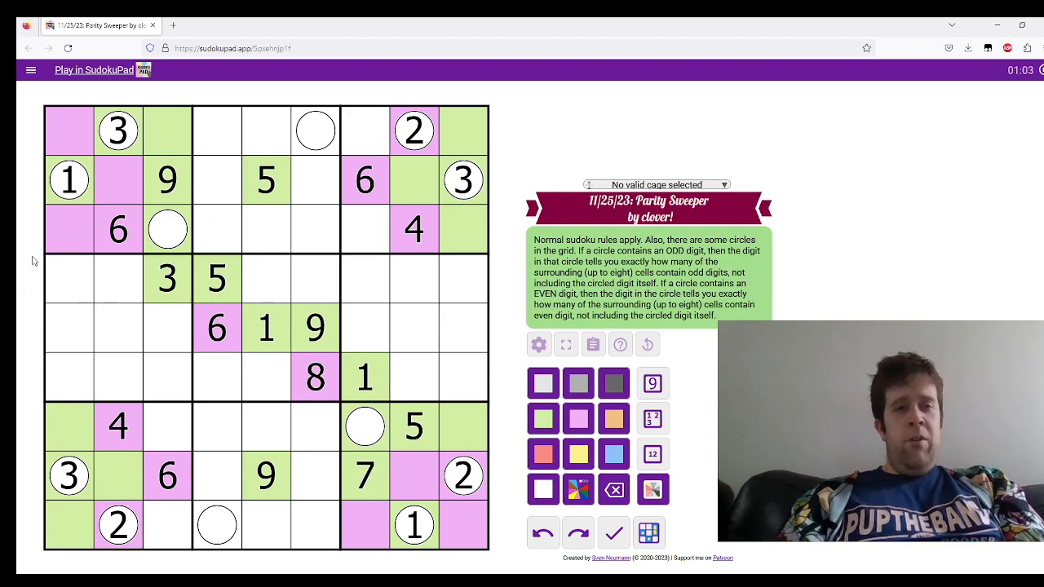
- In digit mode, fill 4, 8, 2, 7 and circled 5 in box 1, then digits around the lower-right circle
left_click(118, 179)
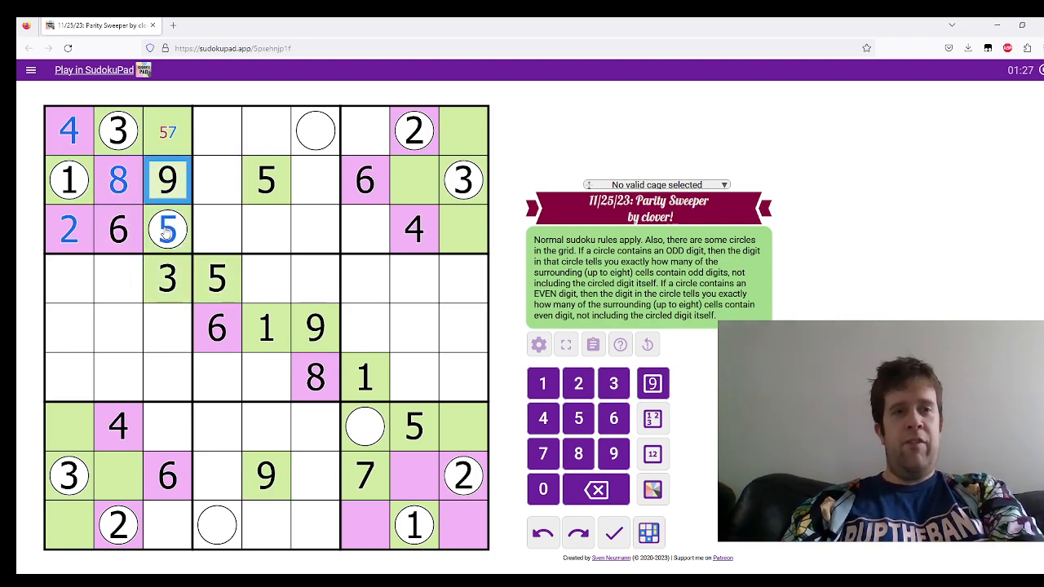
left_click(166, 130)
type("7")
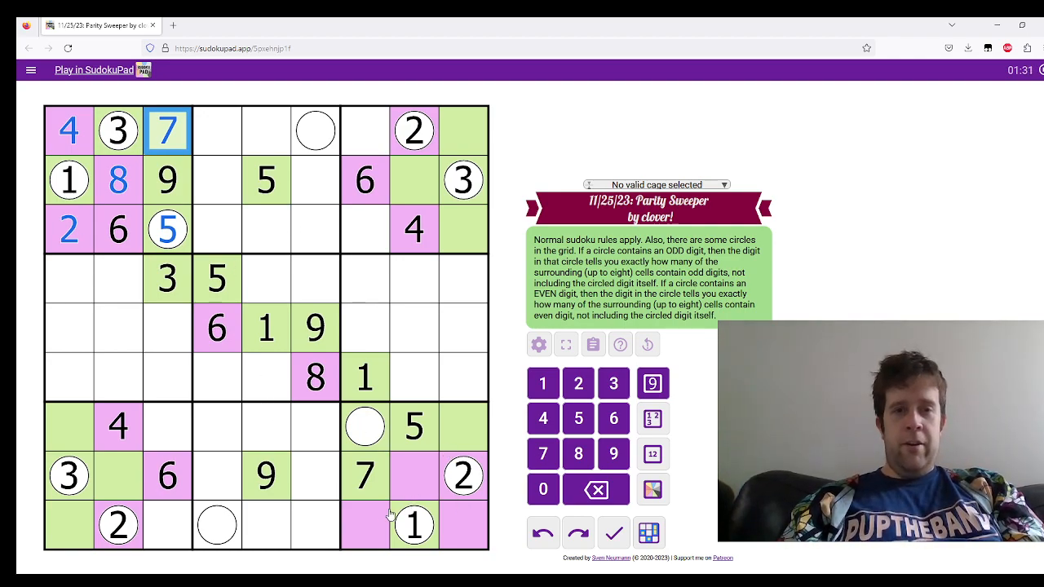
left_click(414, 476)
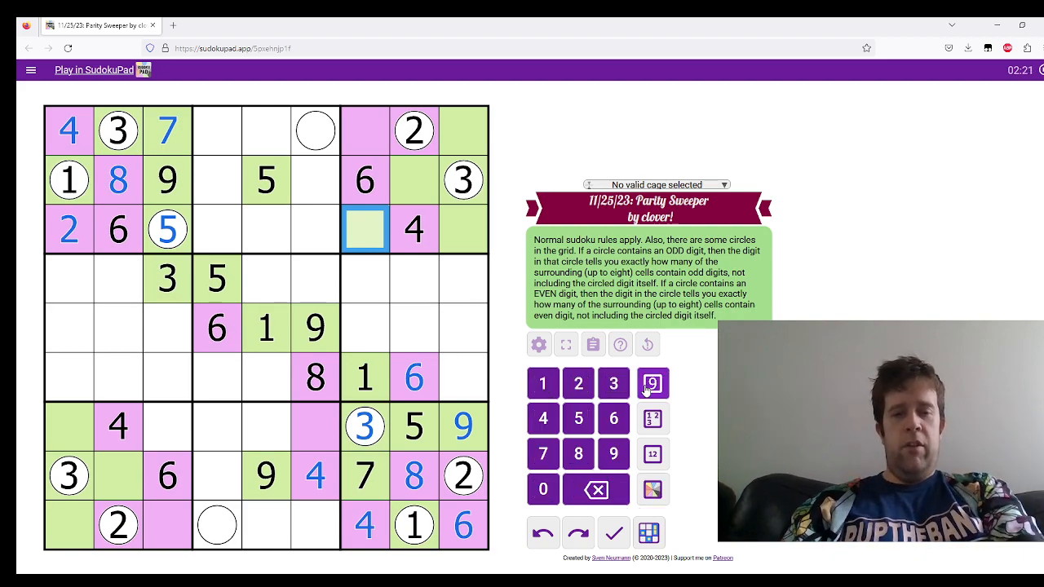
- Place 9 in r3c7 and write 1 in the empty top-row circle
left_click(653, 383)
type("9")
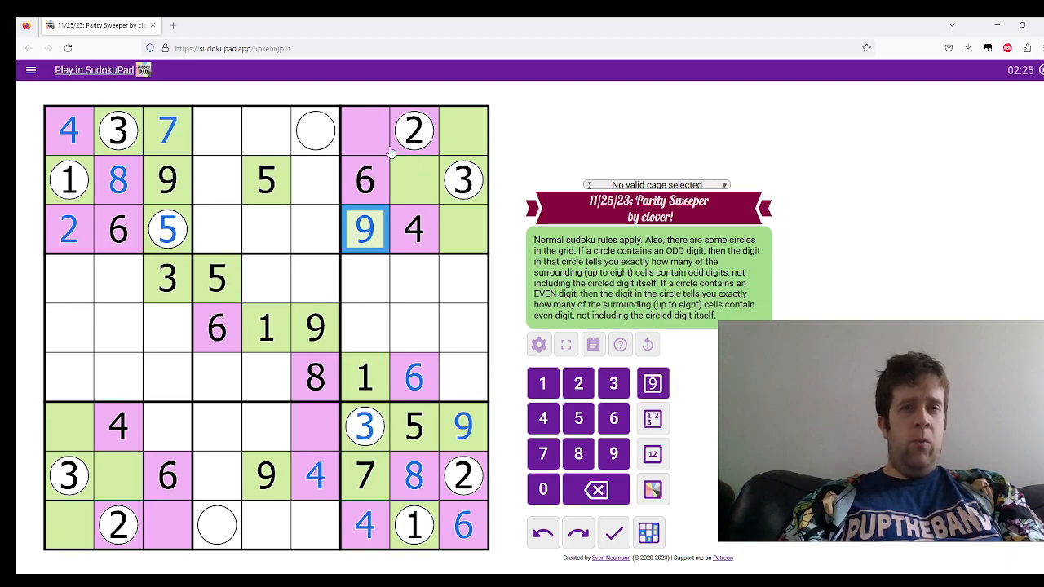
left_click(314, 130)
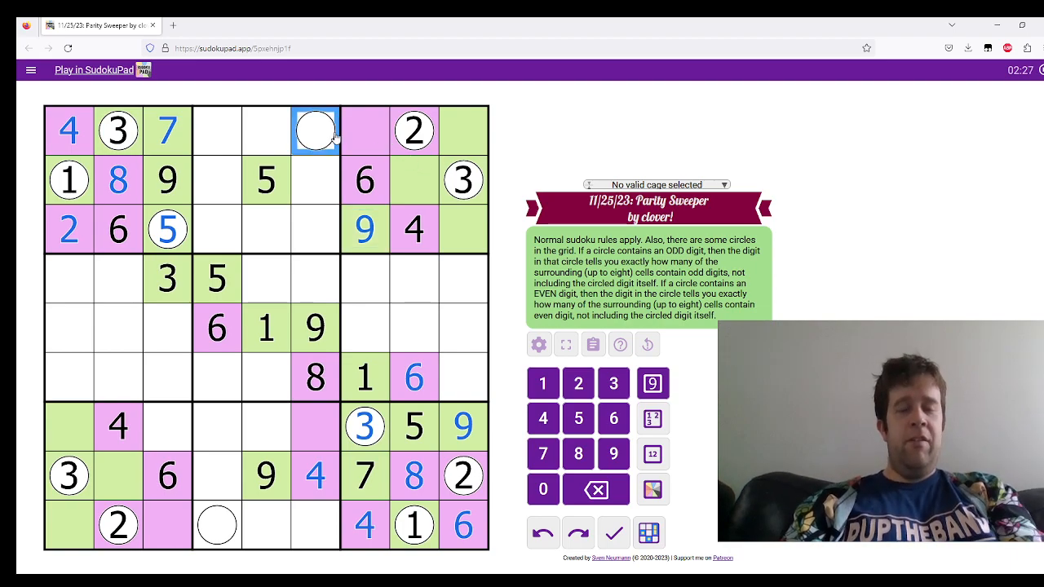
type("1")
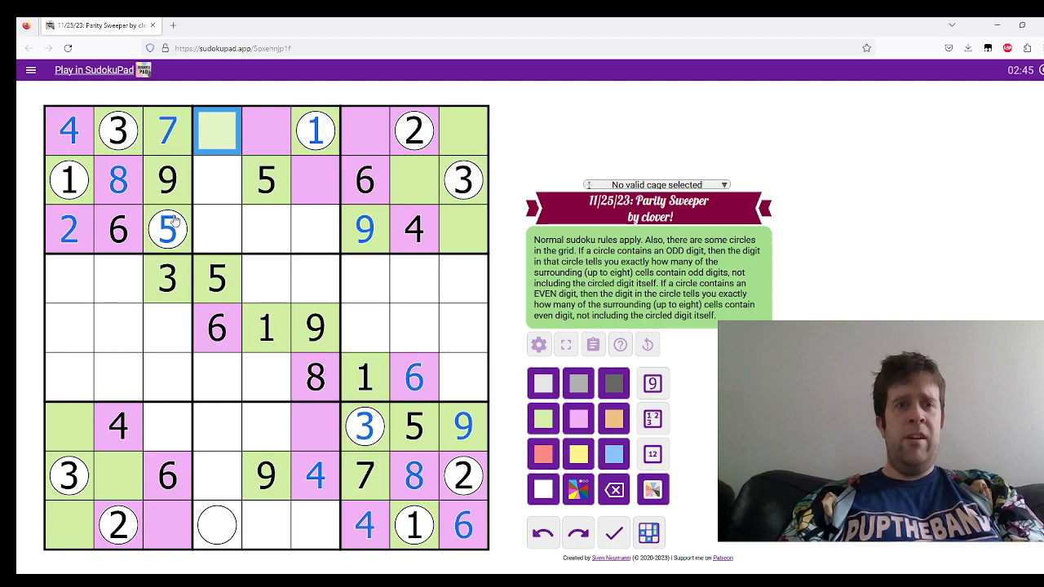
- Shade another cell by parity, then enter 9, 5, 1 and 1, 3, 7, 5 in digit mode
left_click(578, 417)
type("3")
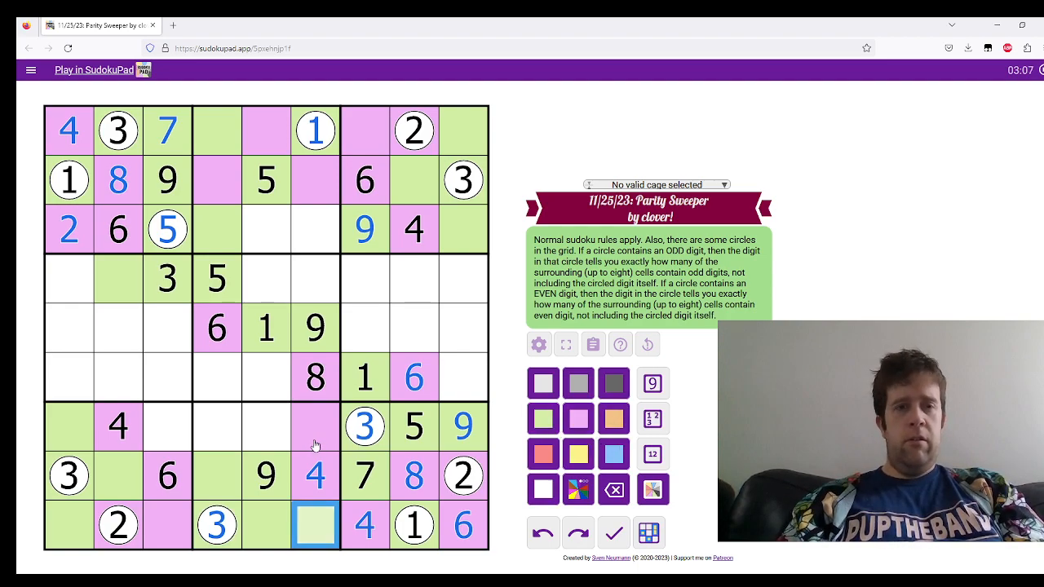
left_click(216, 428)
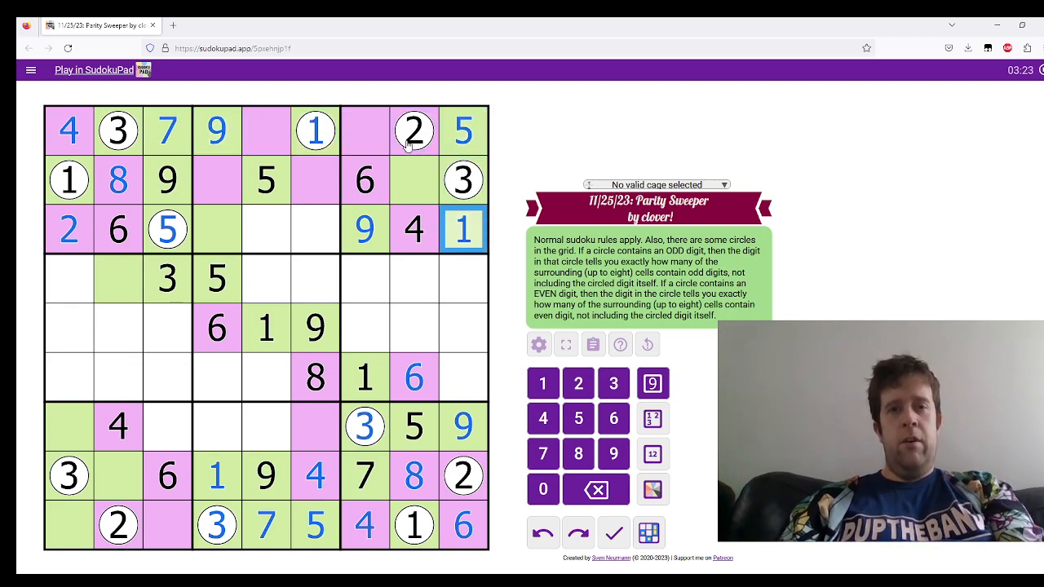
- Enter the remaining digits to complete rows 1–3
left_click(366, 130)
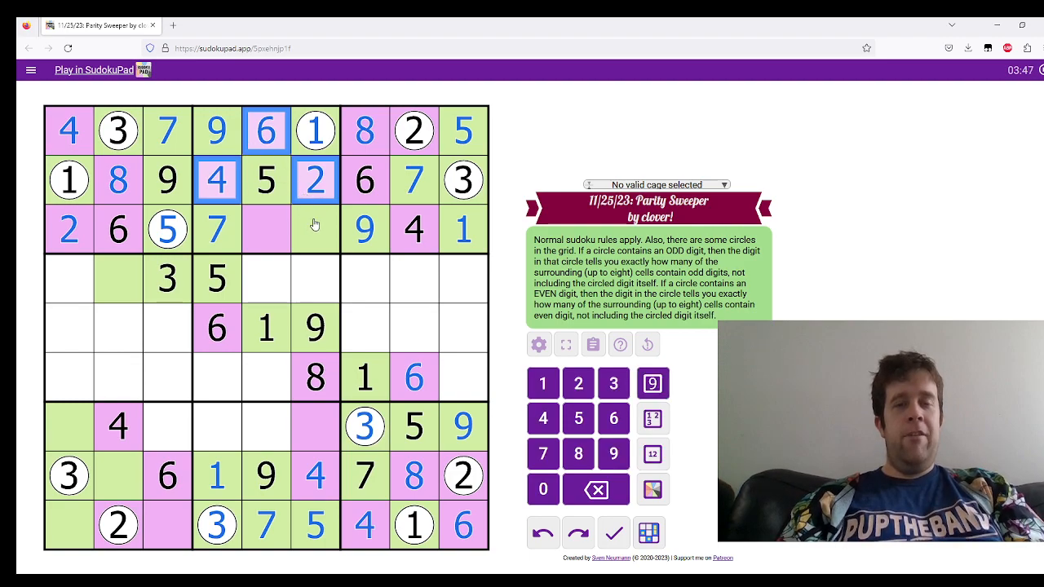
left_click(315, 228)
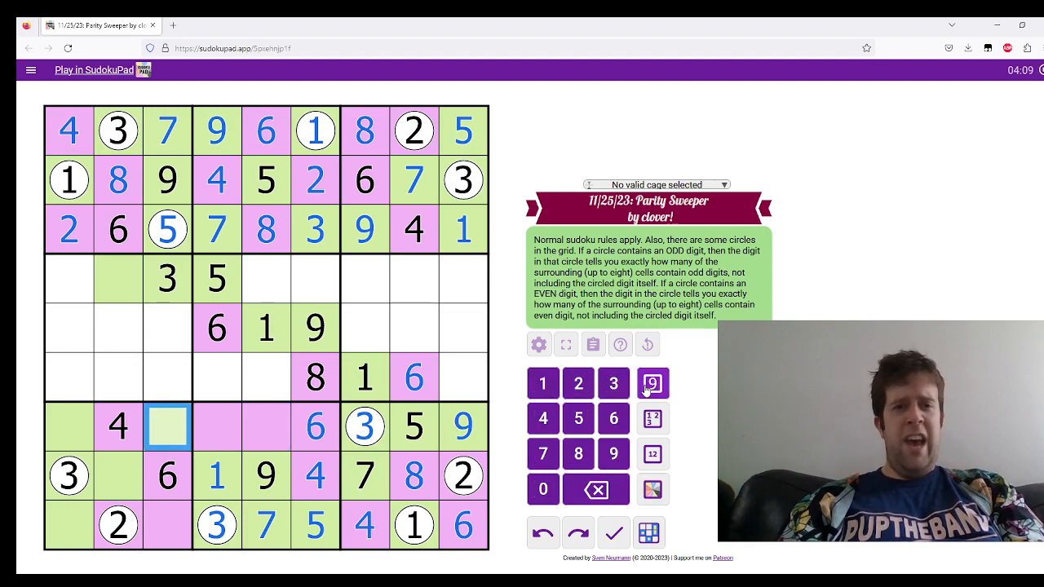
- Pencil-mark candidates 2 and 8, then fill centre cells in rows 4–7
left_click(463, 278)
type("7")
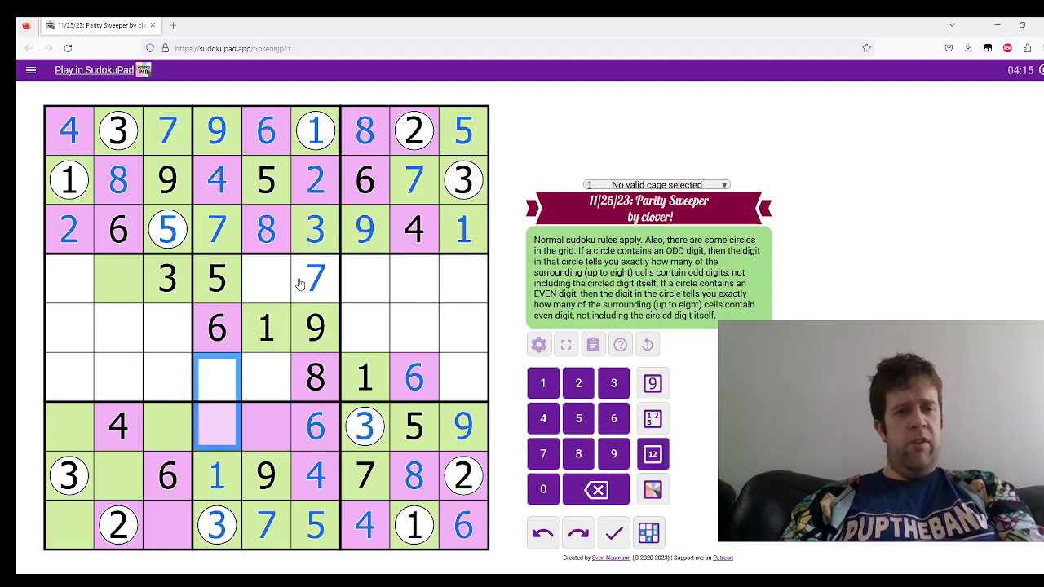
type("28")
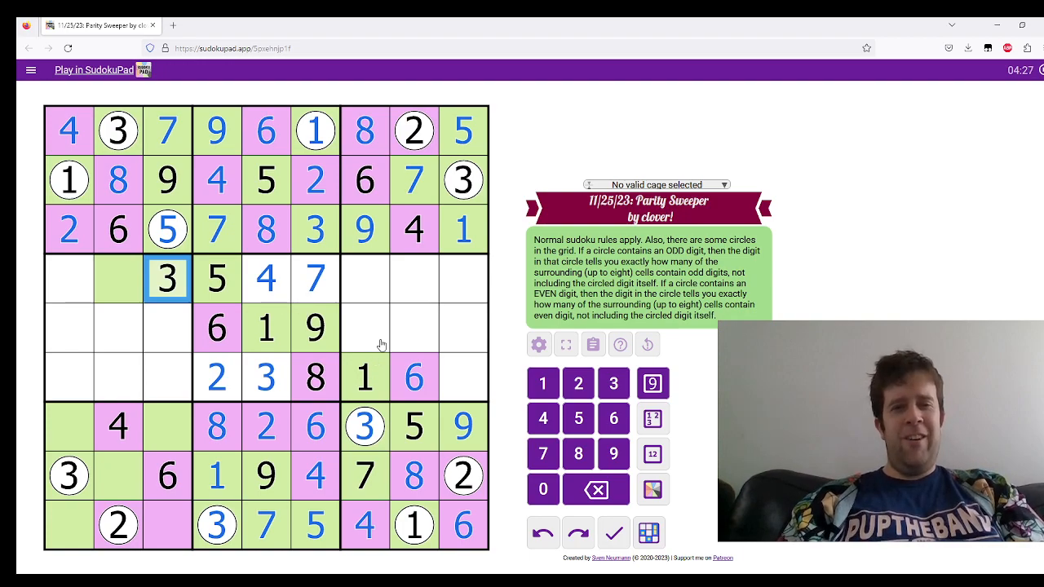
left_click(365, 328)
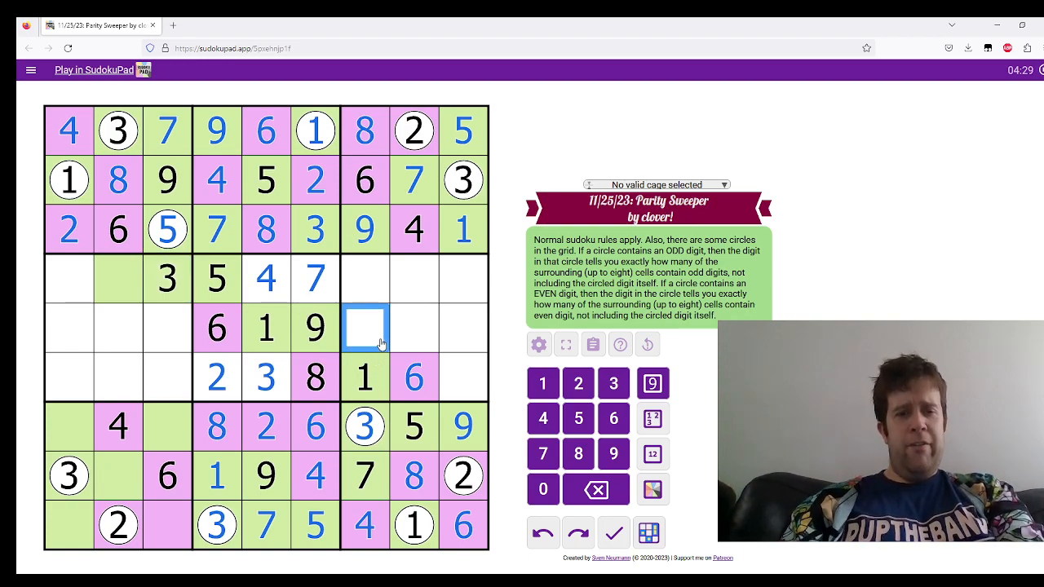